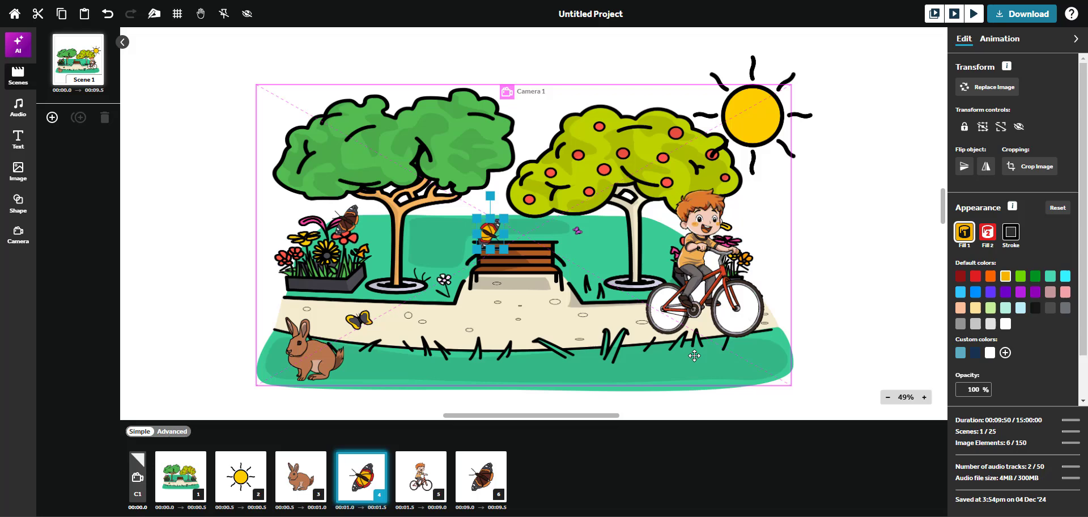
mouse_move(420, 486)
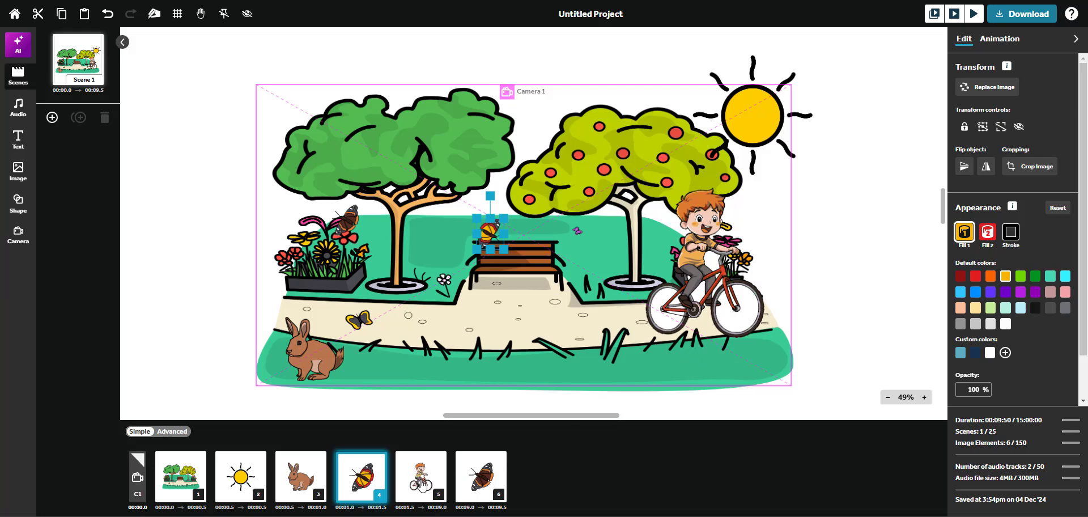
Select the boy-on-bike image in the timeline and show its animation settings.
left_click(420, 480)
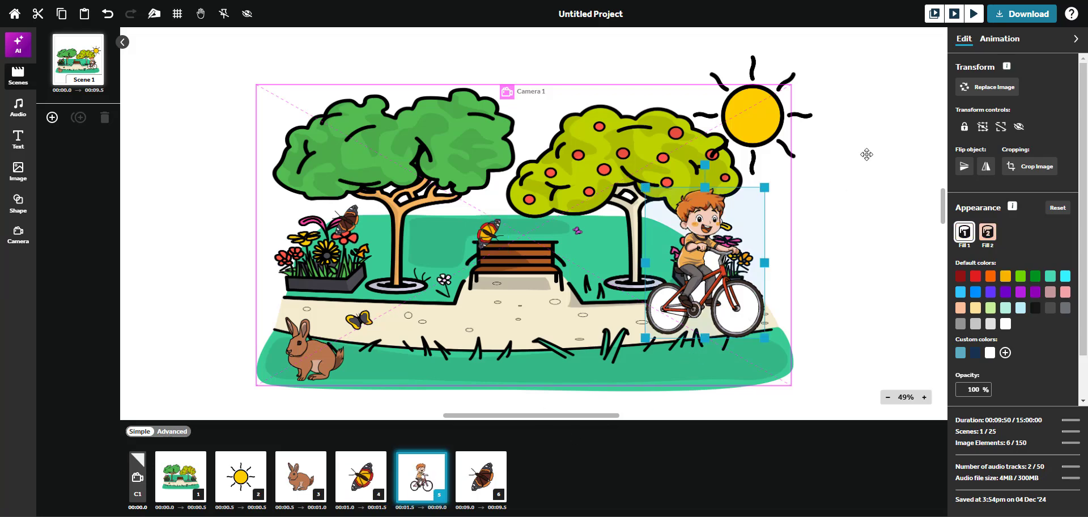
left_click(999, 39)
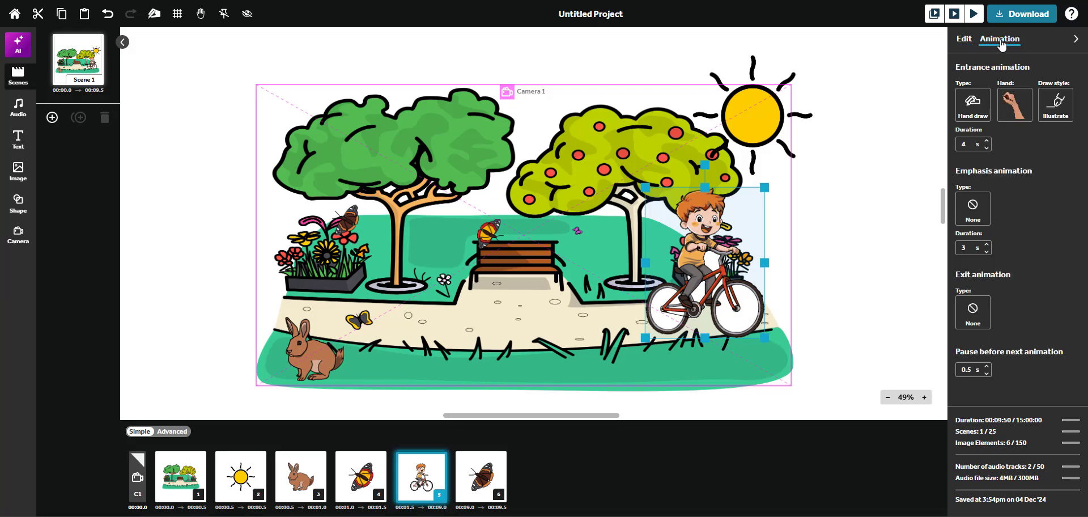
mouse_move(979, 67)
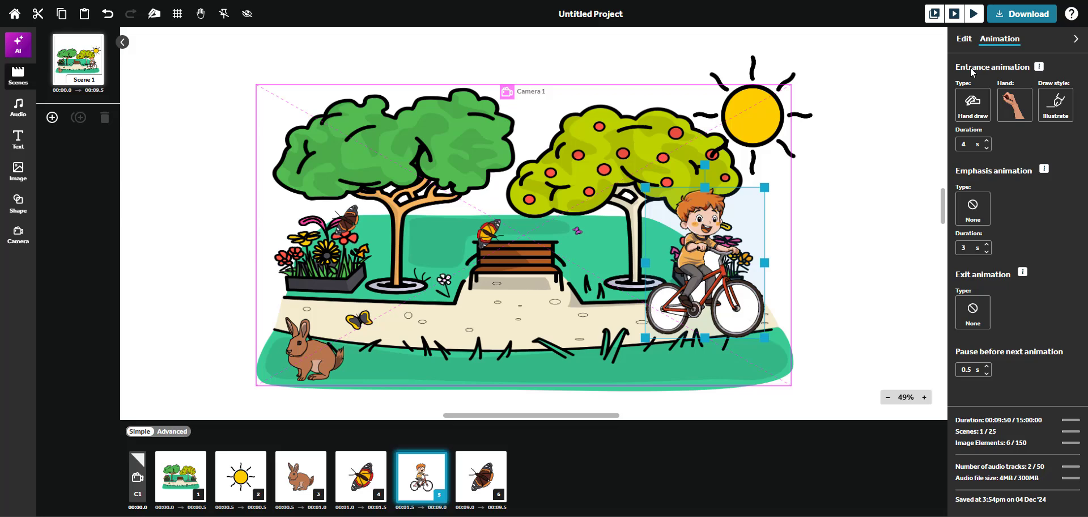
mouse_move(984, 174)
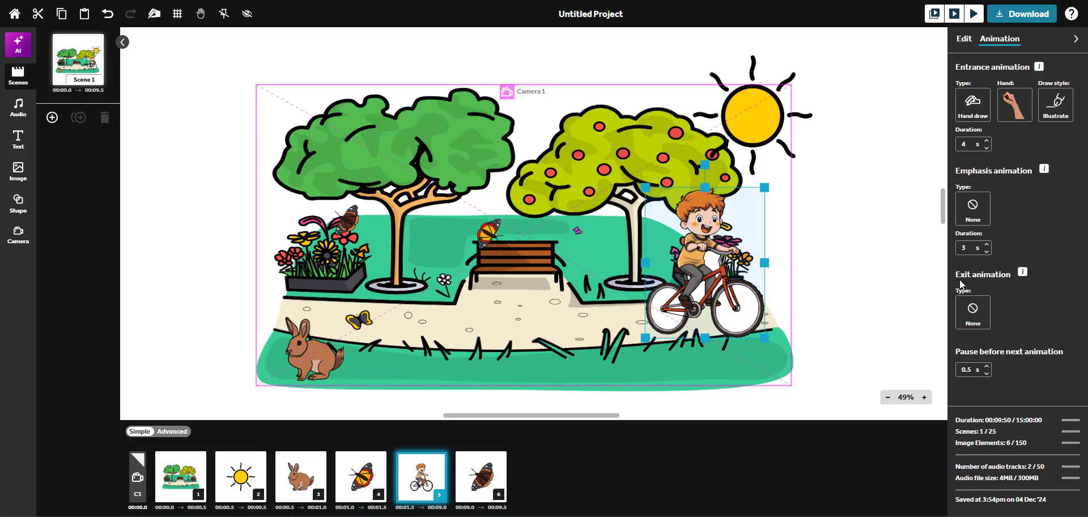
Browse the entrance type list and pick a different drawing hand.
left_click(972, 105)
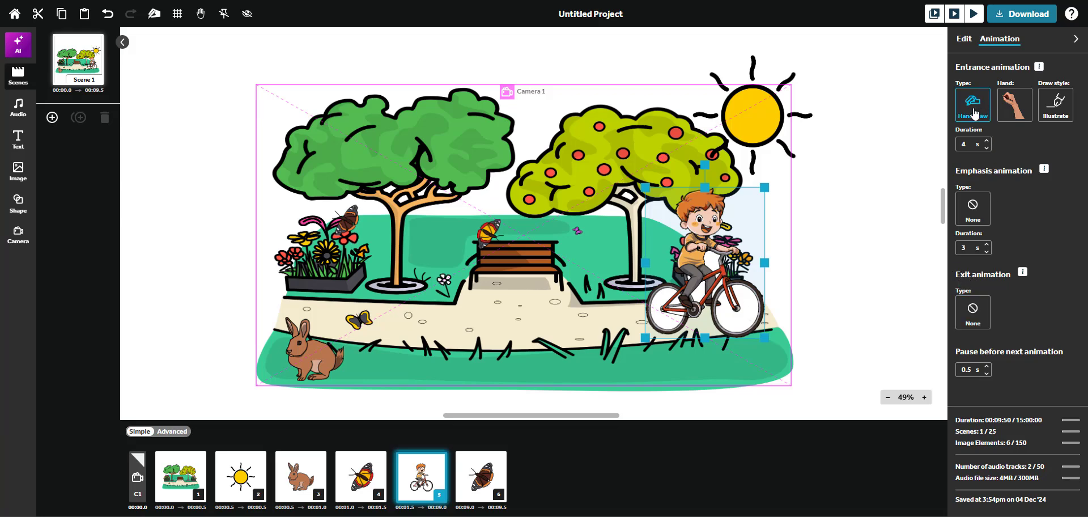
left_click(973, 105)
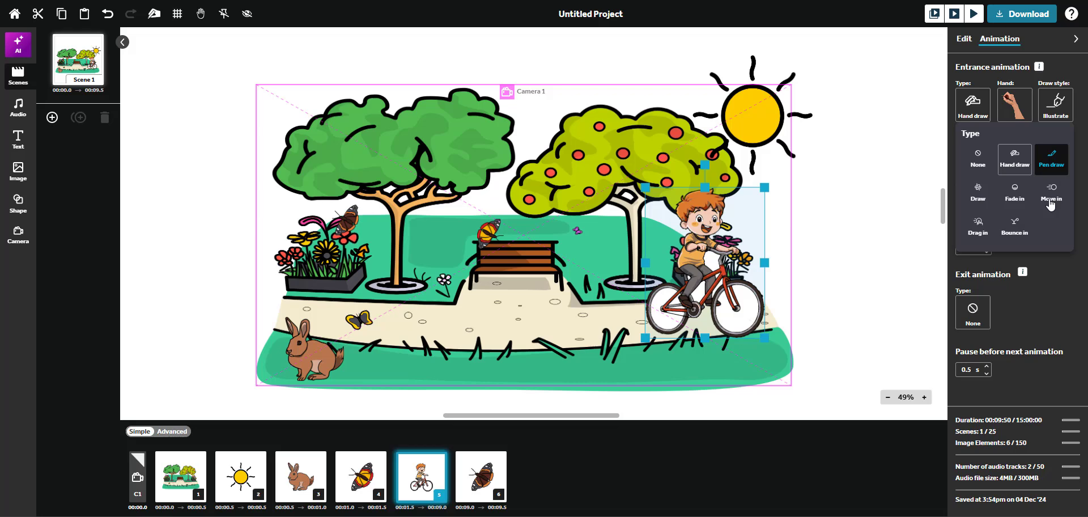
left_click(1014, 227)
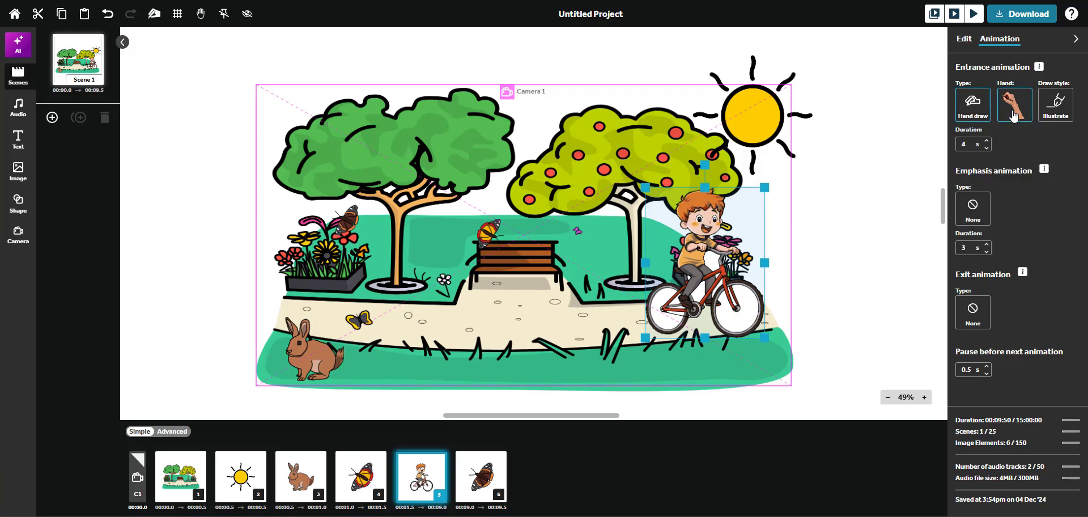
left_click(1014, 106)
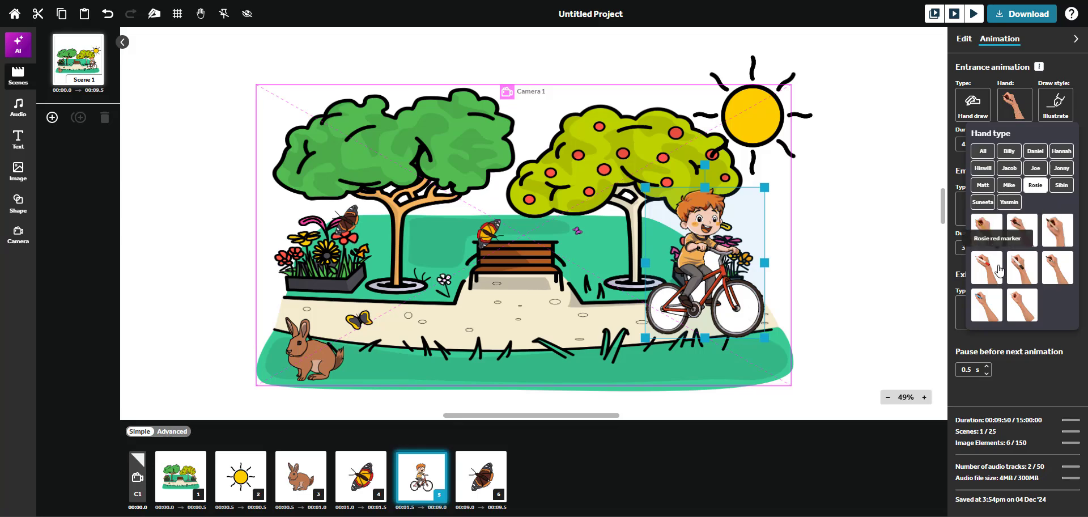
left_click(1014, 105)
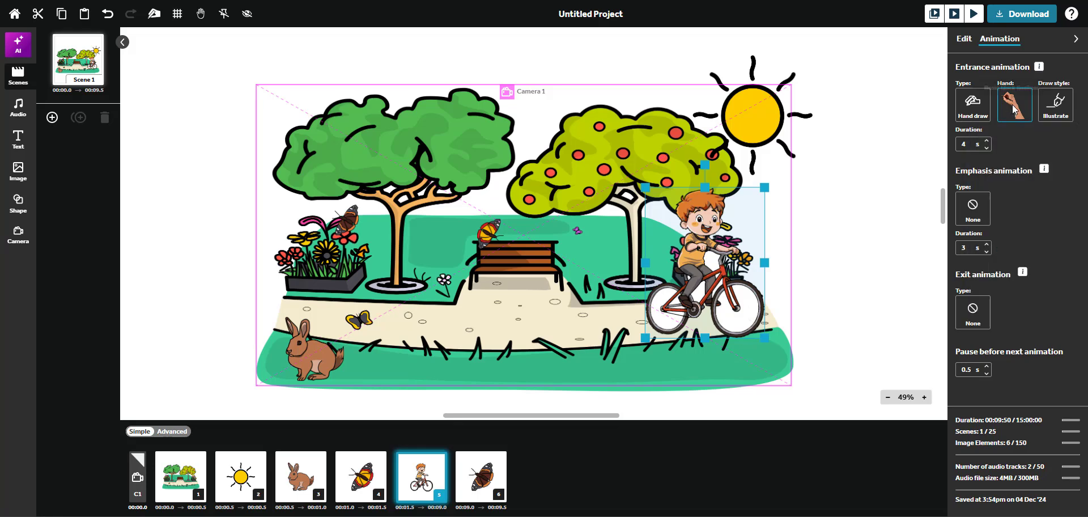
Set the entrance animation to Move in, shortened to 2 seconds.
left_click(974, 105)
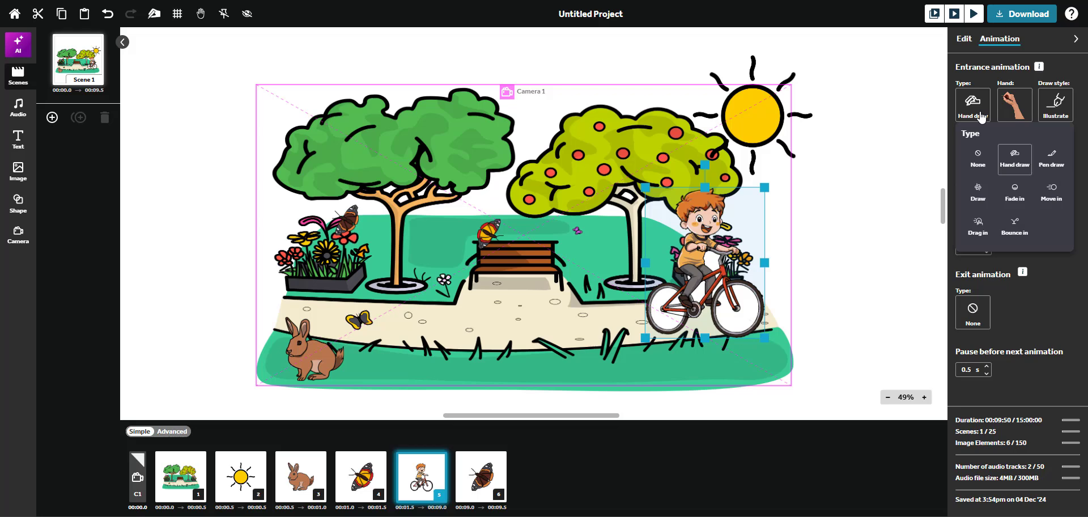
left_click(1052, 192)
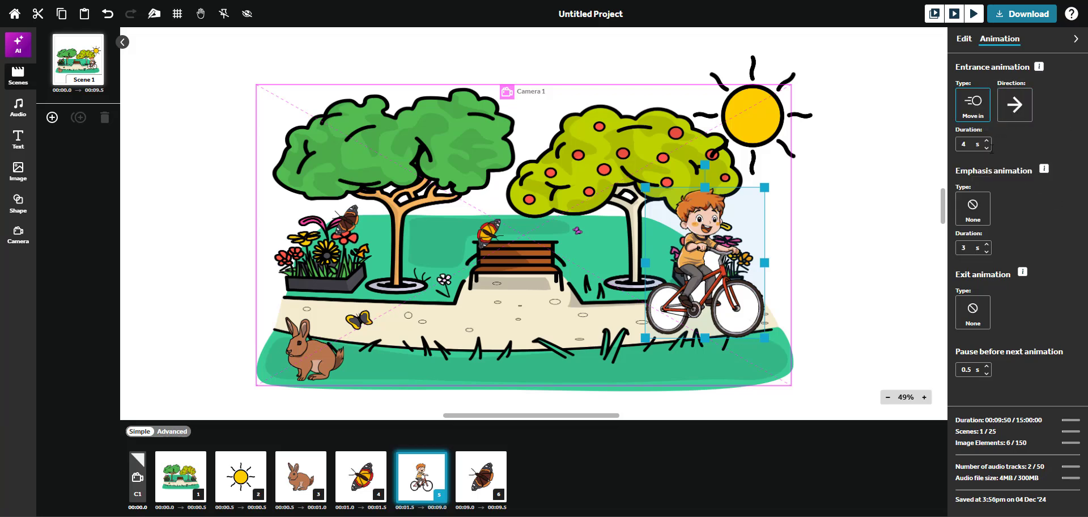
left_click(986, 147)
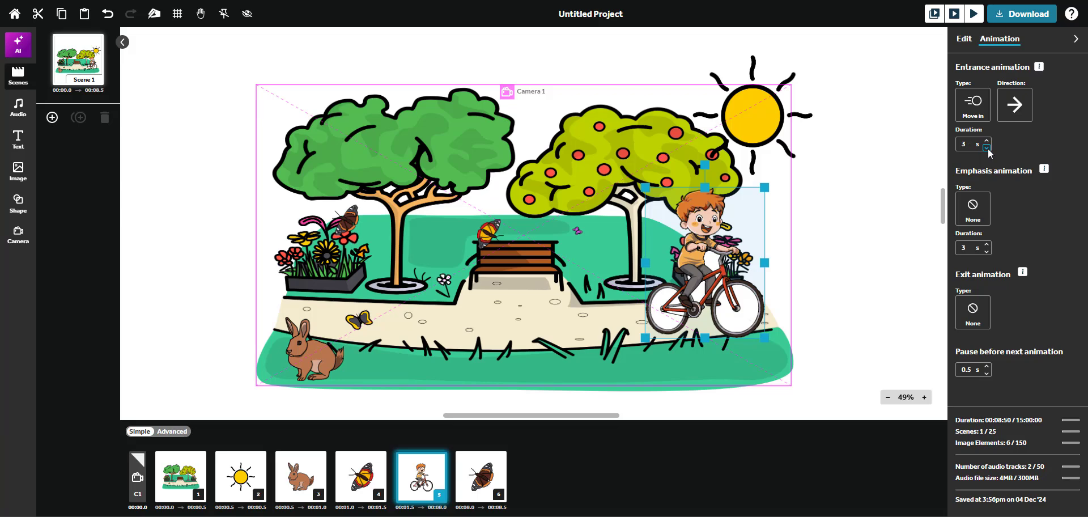
left_click(986, 148)
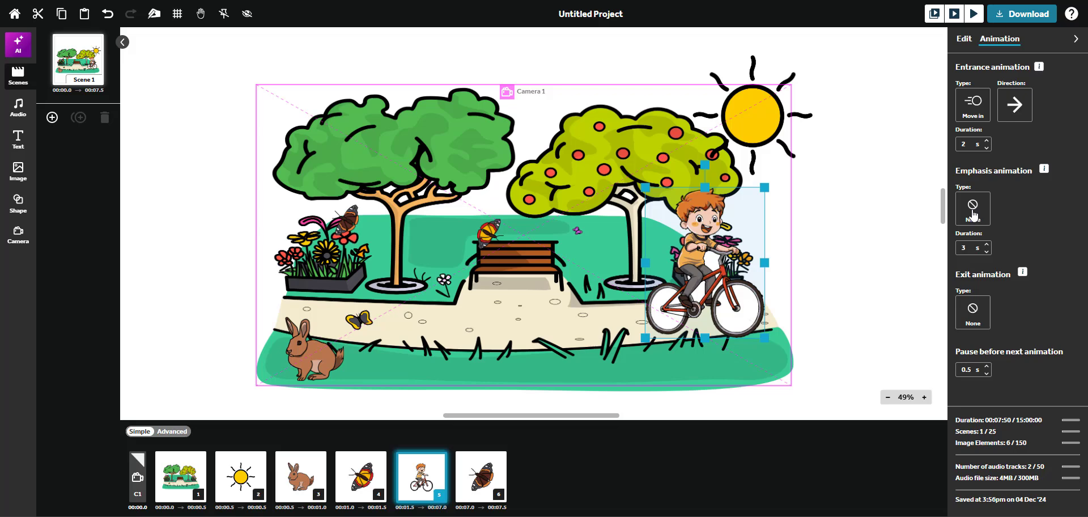
Choose Bounce as the emphasis, with duration 2 s and loops 2 x.
left_click(973, 208)
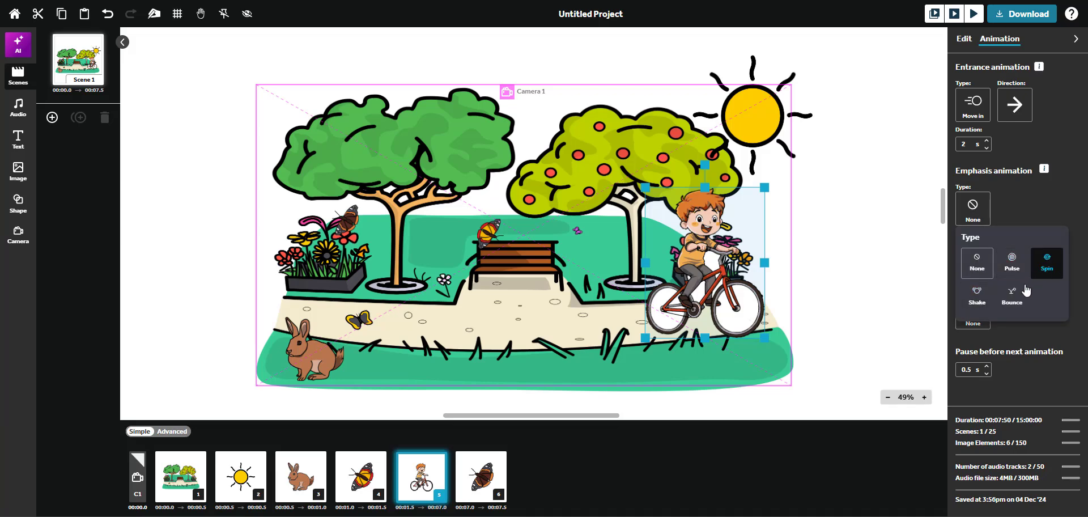
left_click(1012, 292)
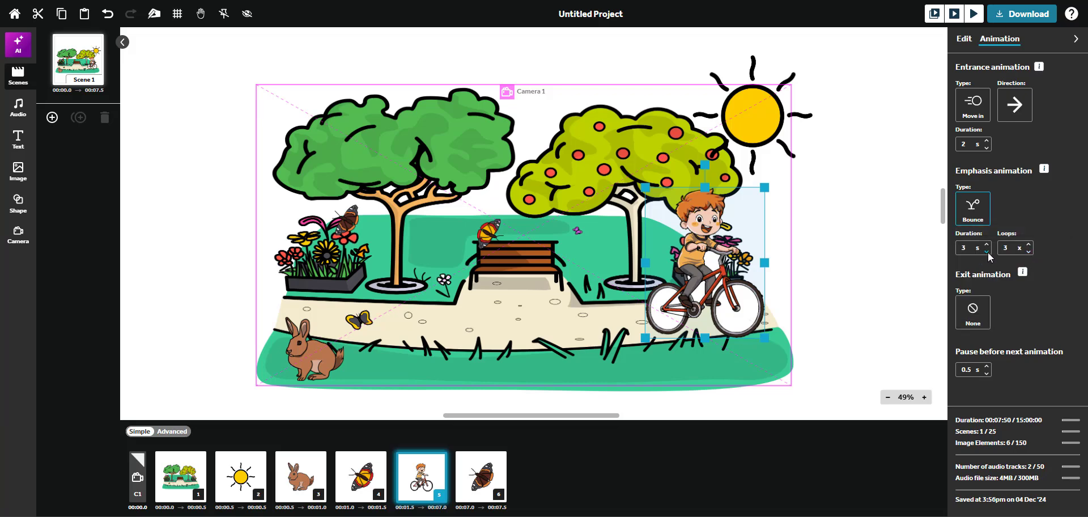
left_click(987, 251)
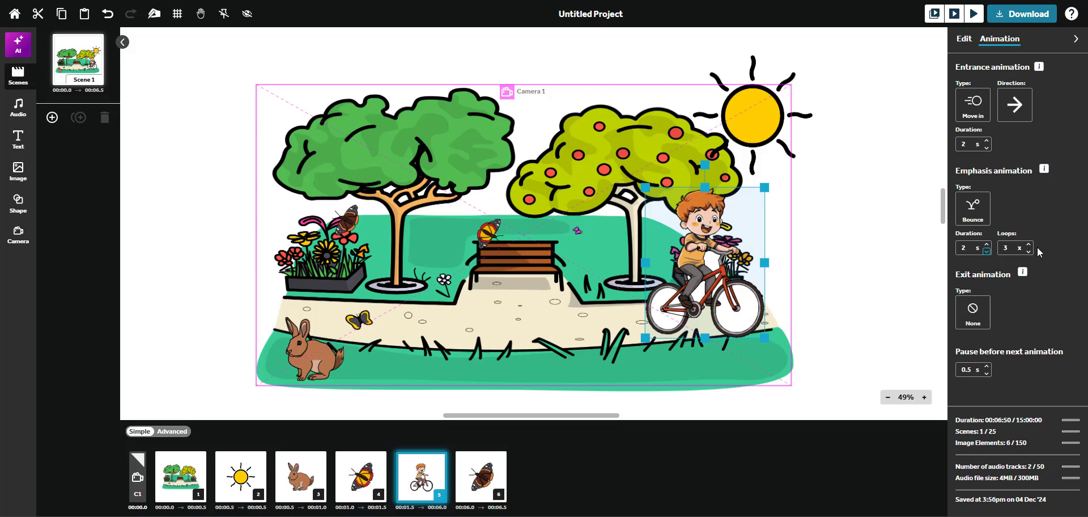
left_click(1030, 251)
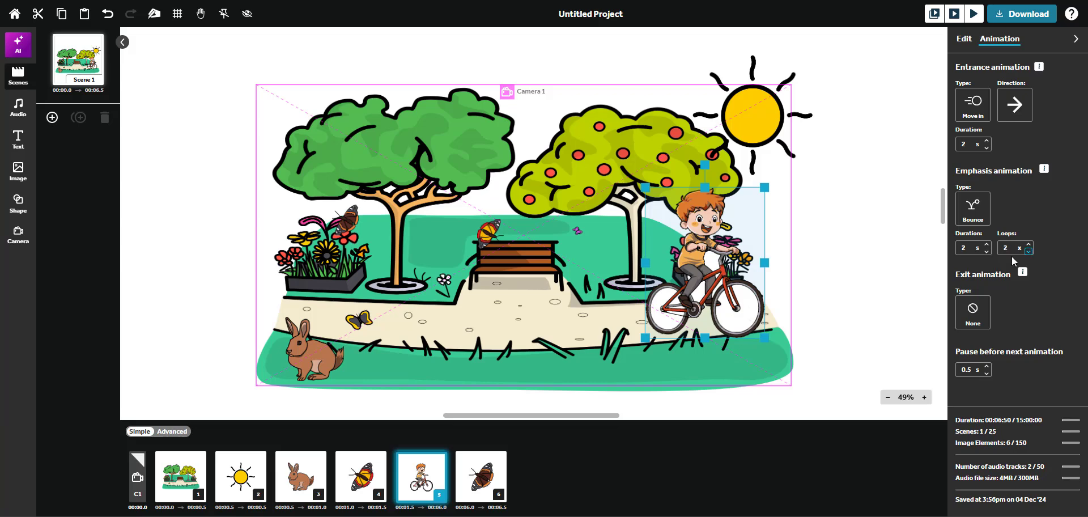
mouse_move(965, 290)
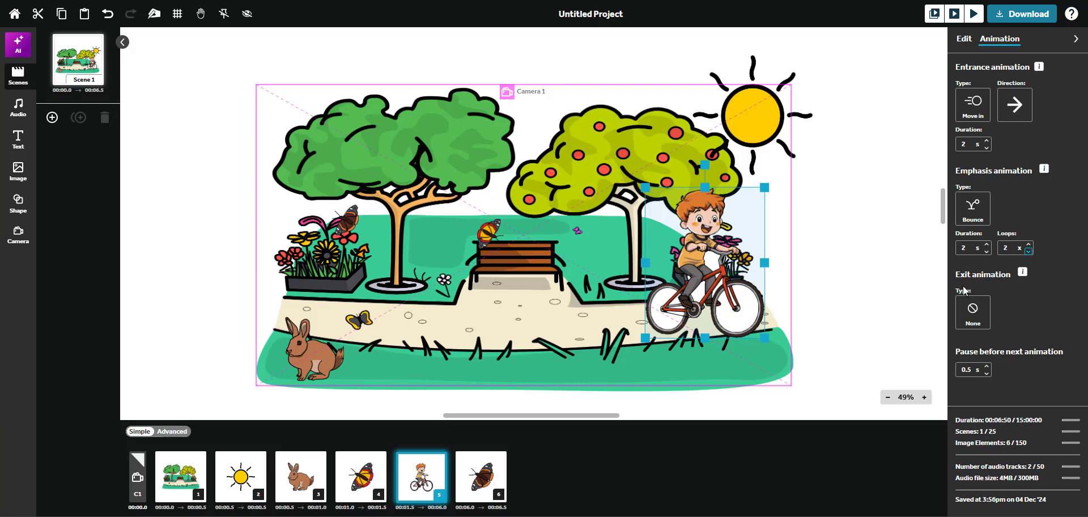
Choose Move out as the exit and cut its duration from 2.5 s to 2 s.
left_click(974, 312)
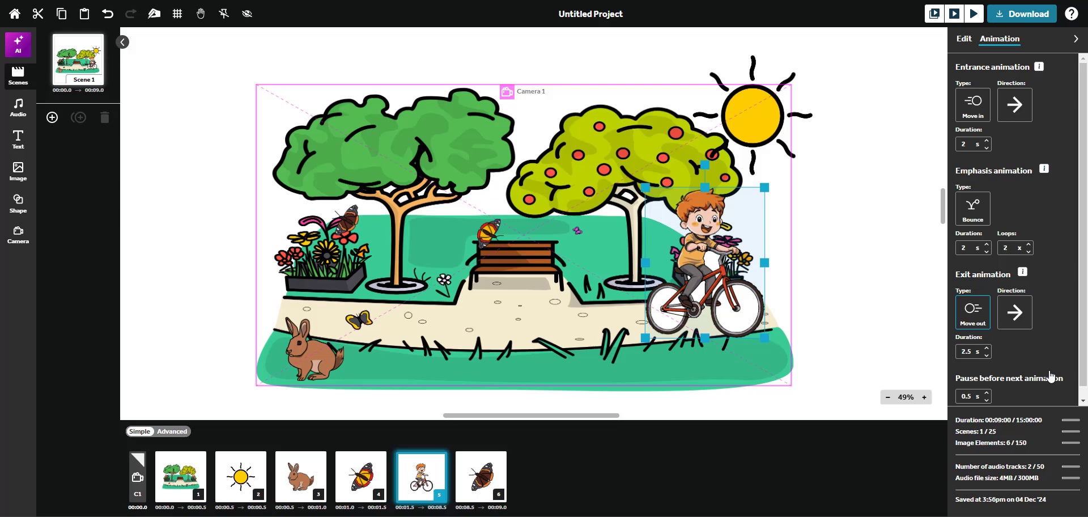
left_click(1015, 312)
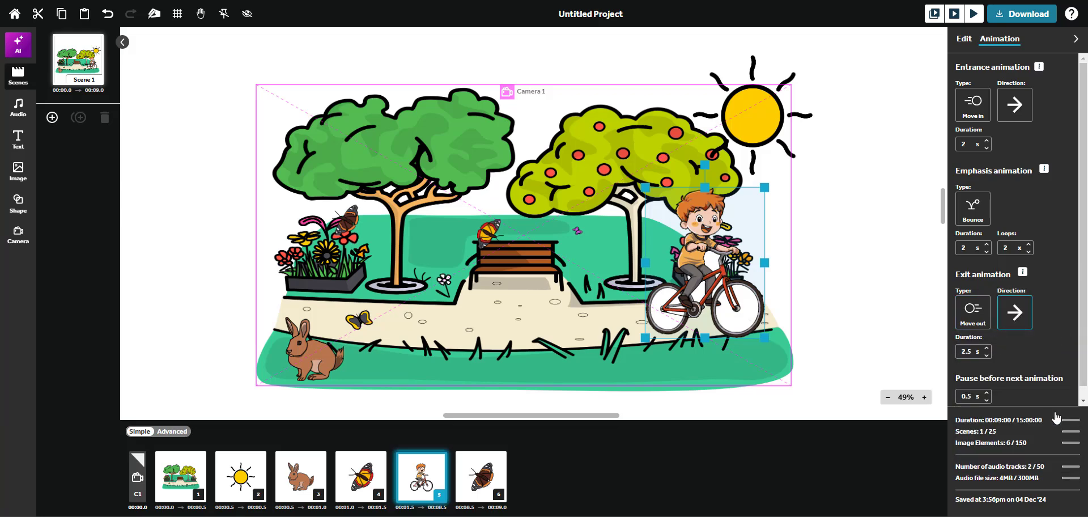
mouse_move(989, 362)
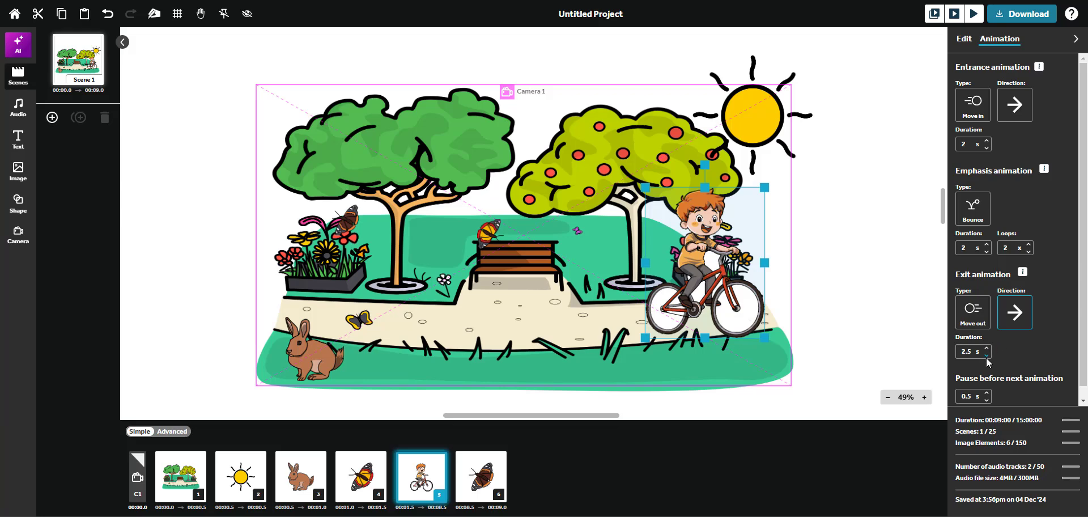
left_click(985, 354)
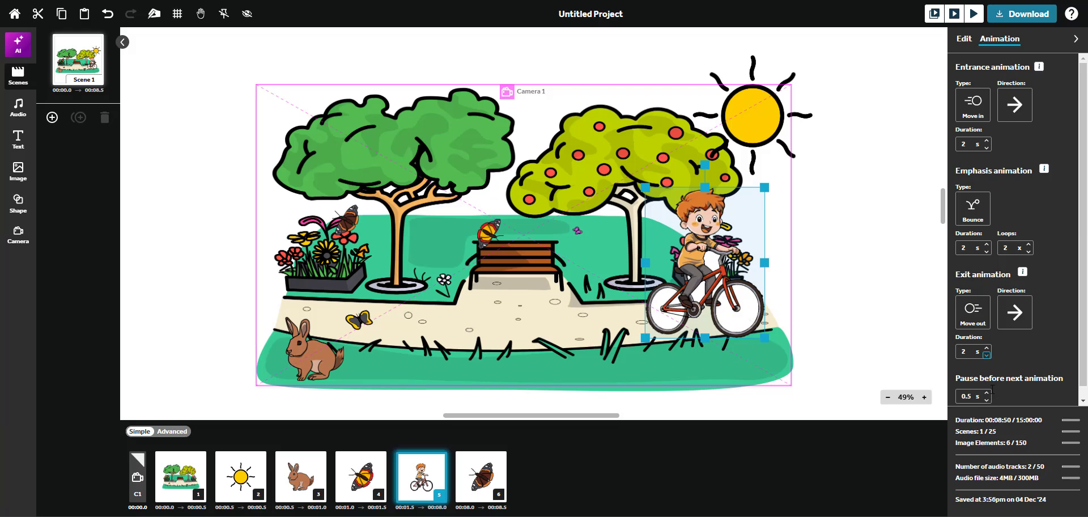
Raise the pause before the next animation to 1 second.
left_click(986, 394)
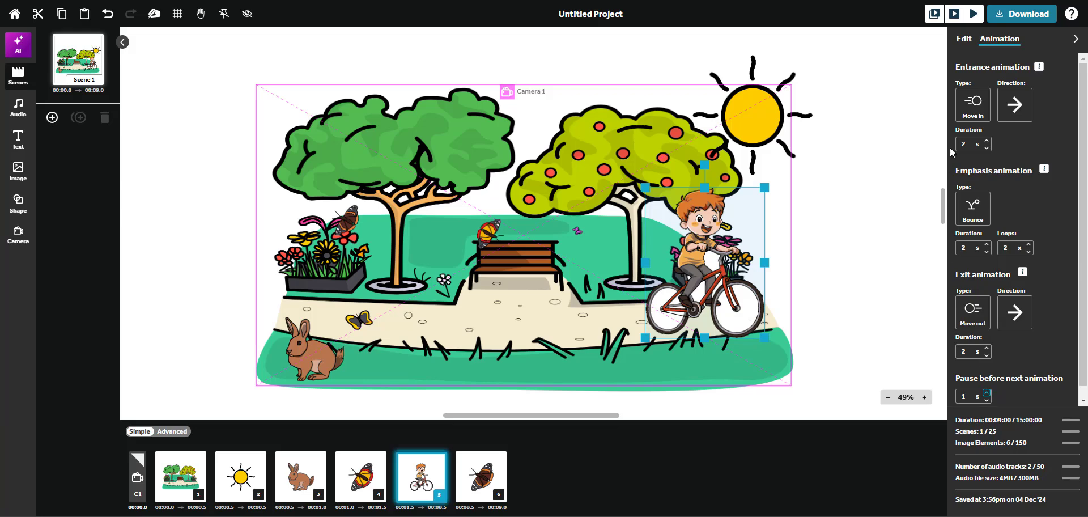
mouse_move(934, 13)
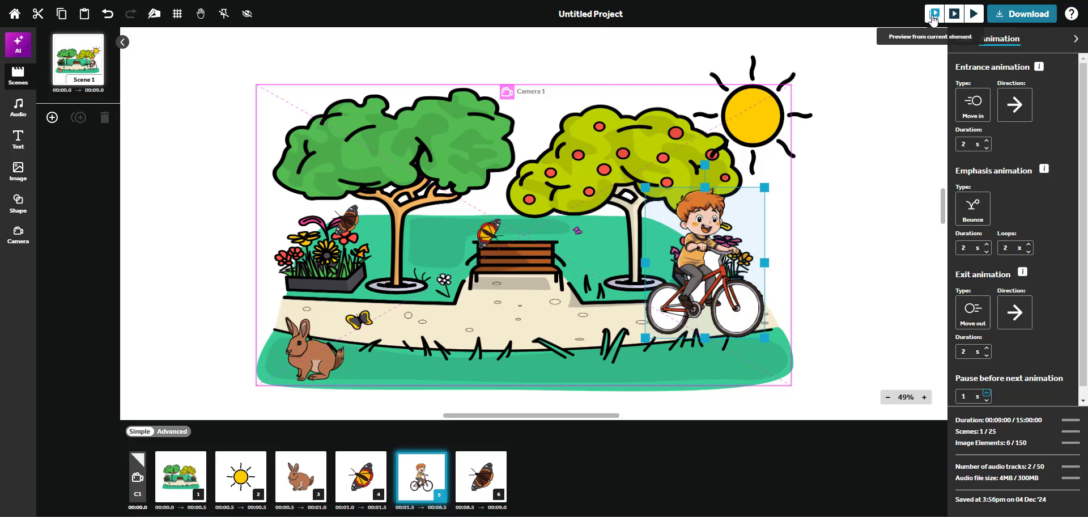
Preview the video starting from the boy-on-bike element.
left_click(934, 14)
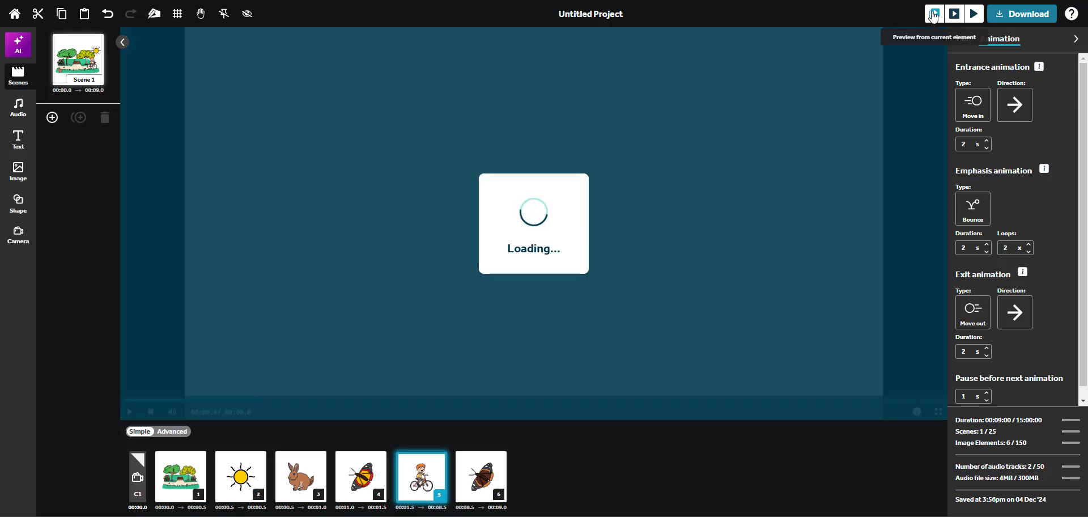